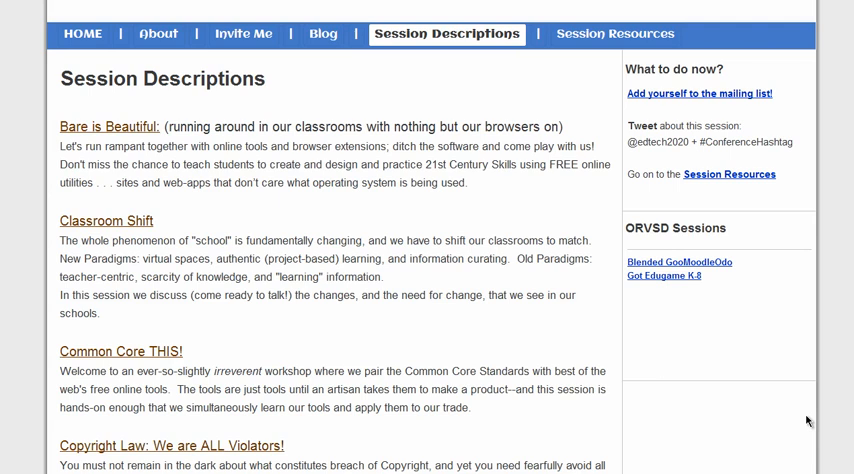
{"action": "mouse_move", "coordinate": [788, 168]}
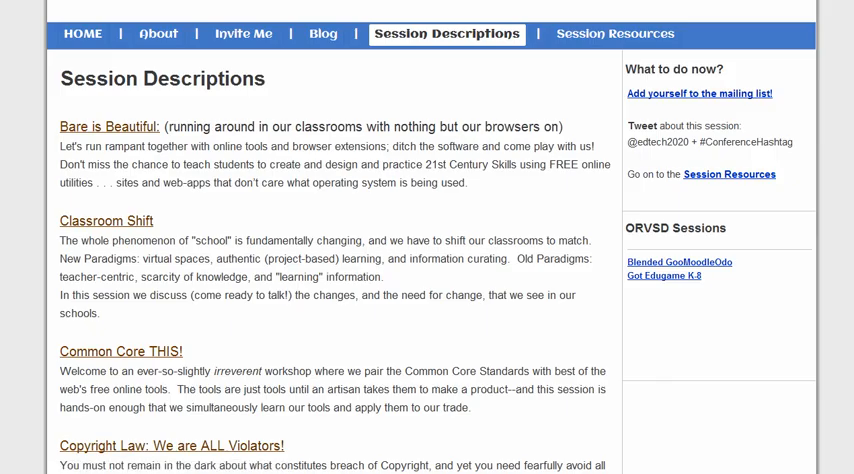
Step: Switch to the browser tab holding the EdTech 20/20 Email Updates spreadsheet
{"action": "left_click", "coordinate": [698, 92]}
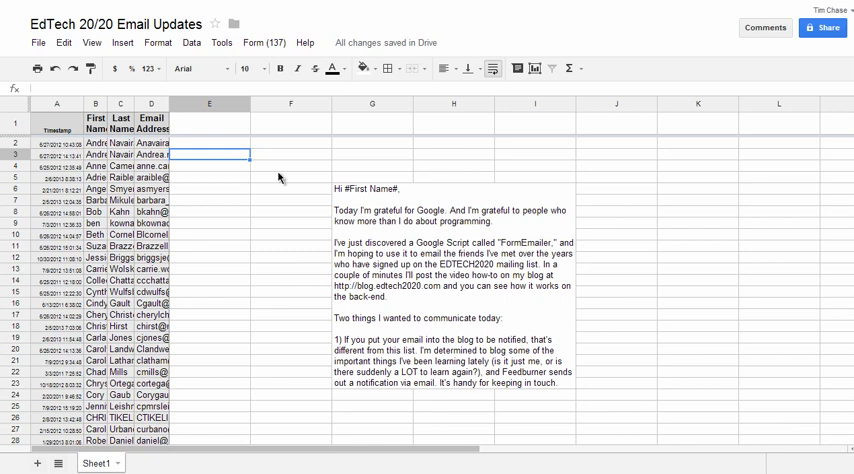
{"action": "mouse_move", "coordinate": [264, 42]}
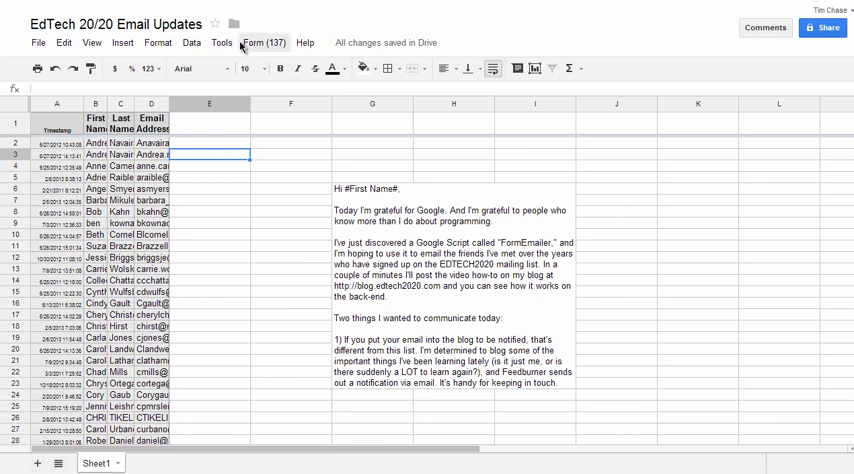
Step: Find 'formemailer' in the Script gallery, install the FormEmailer script and close the gallery
{"action": "left_click", "coordinate": [222, 42]}
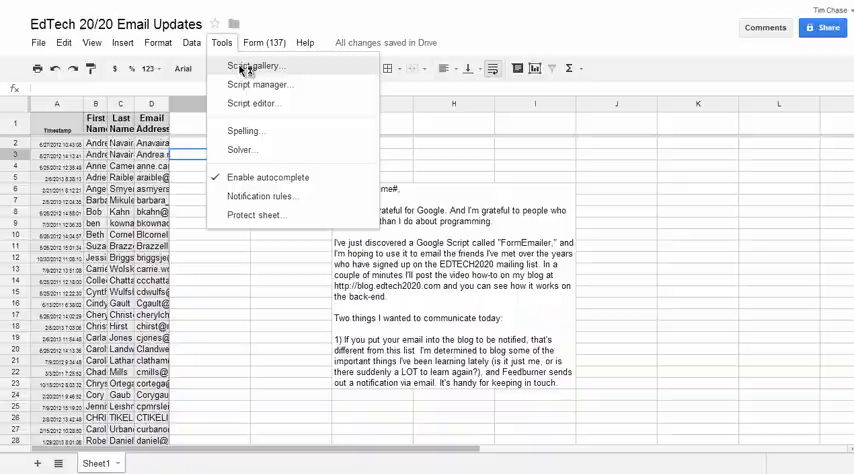
{"action": "left_click", "coordinate": [254, 66]}
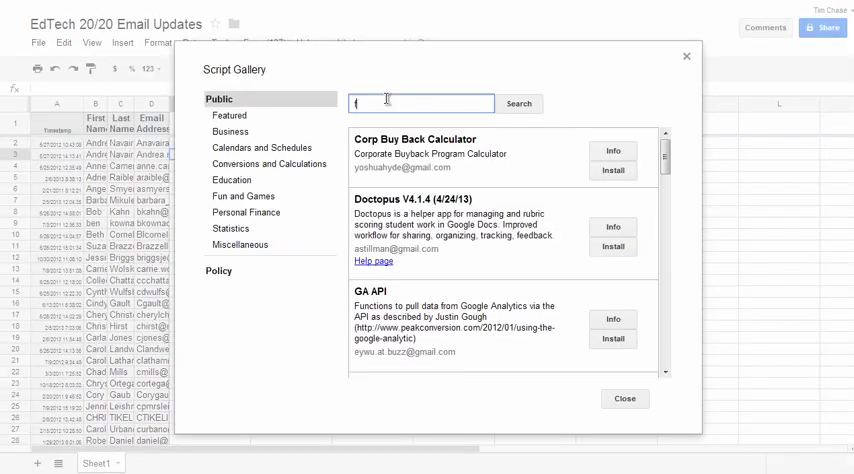
{"action": "type", "text": "formemail"}
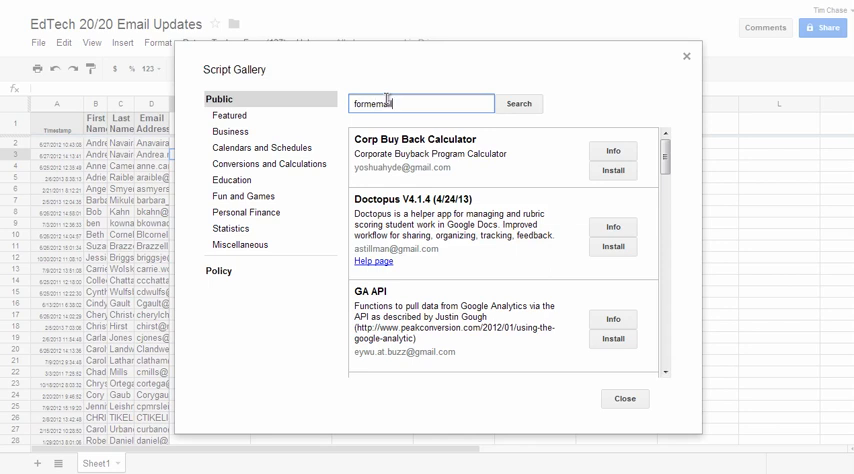
{"action": "left_click", "coordinate": [520, 104]}
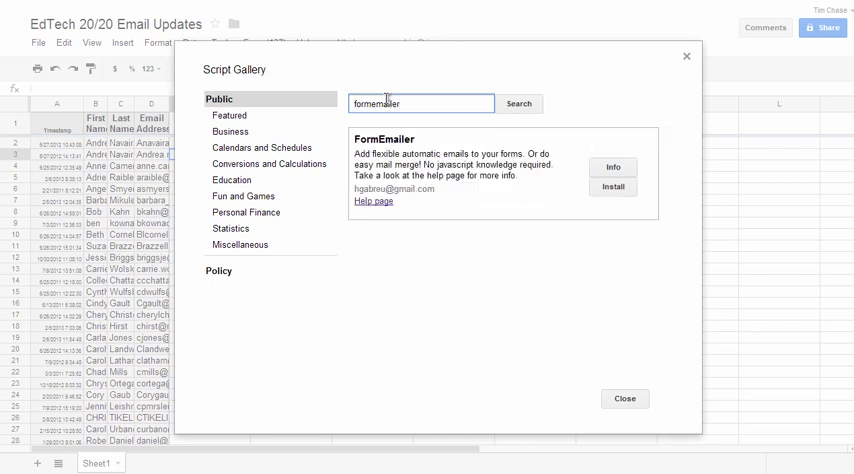
{"action": "left_click", "coordinate": [612, 186]}
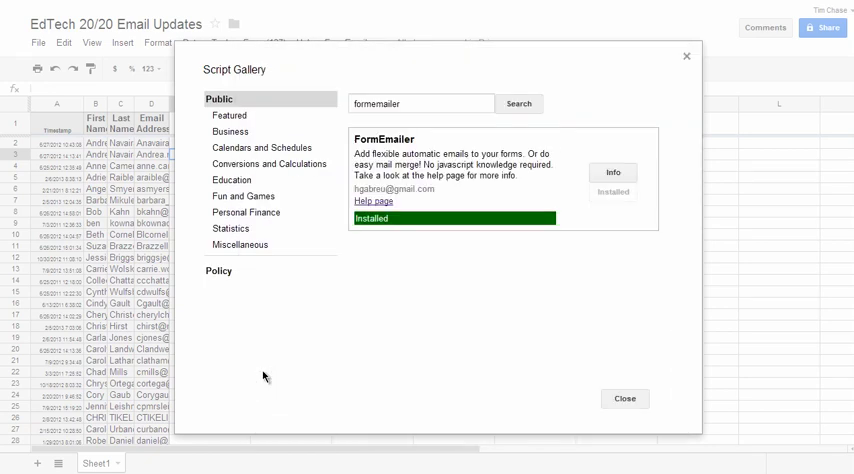
{"action": "left_click", "coordinate": [624, 398]}
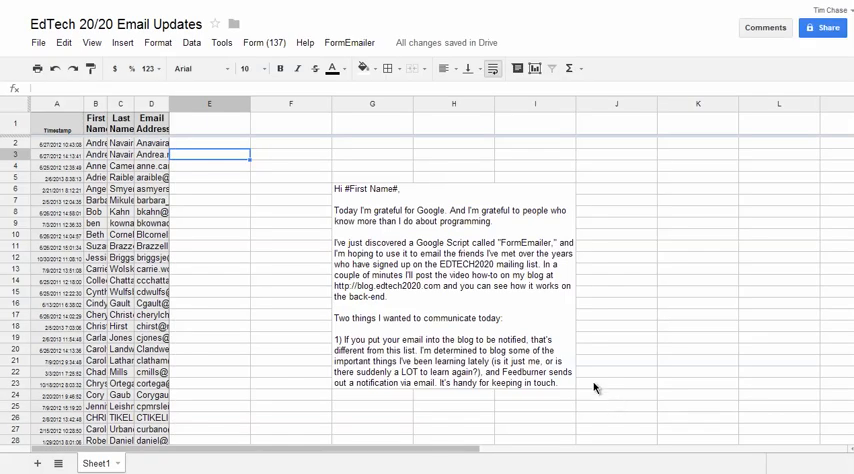
{"action": "mouse_move", "coordinate": [350, 44]}
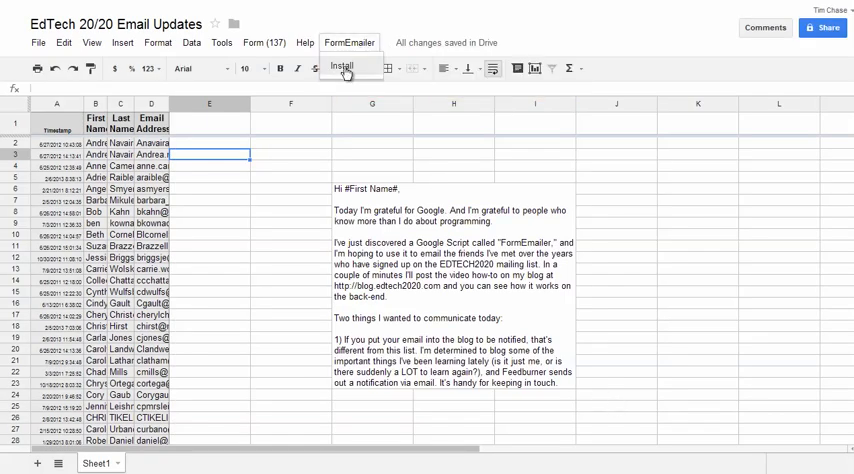
Step: Run FormEmailer's Install for Sheet1 in English, then return to Sheet1's contact list
{"action": "left_click", "coordinate": [342, 66]}
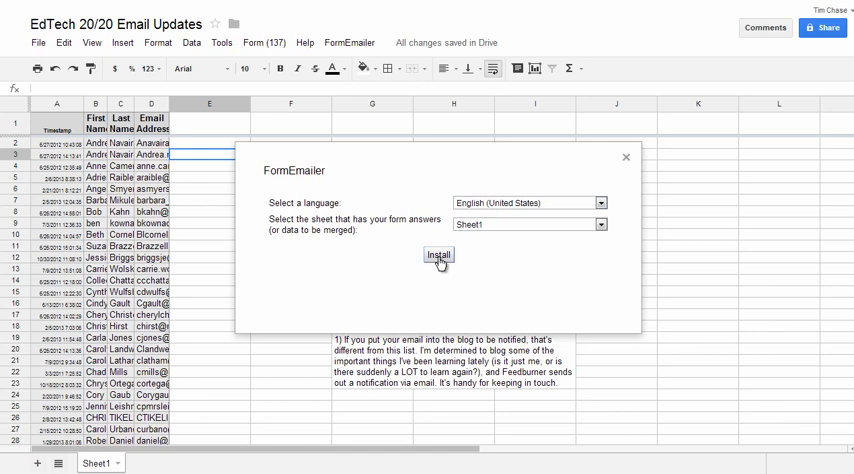
{"action": "left_click", "coordinate": [438, 256]}
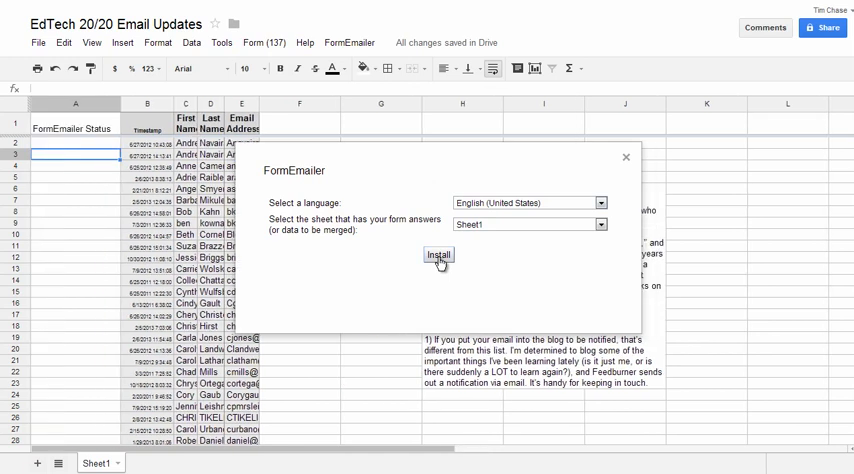
{"action": "left_click", "coordinate": [438, 256]}
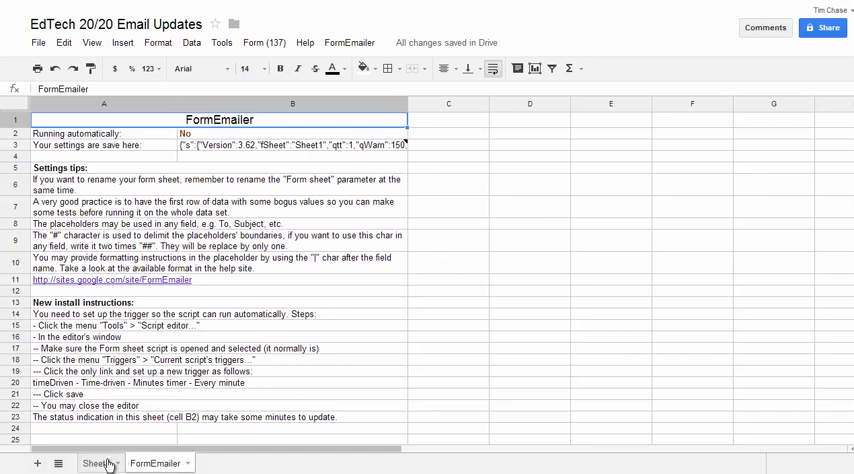
{"action": "left_click", "coordinate": [96, 464]}
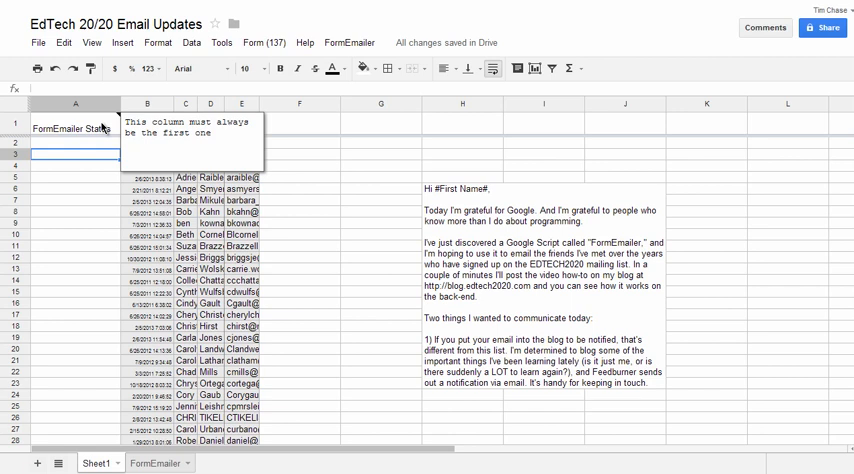
{"action": "mouse_move", "coordinate": [128, 122]}
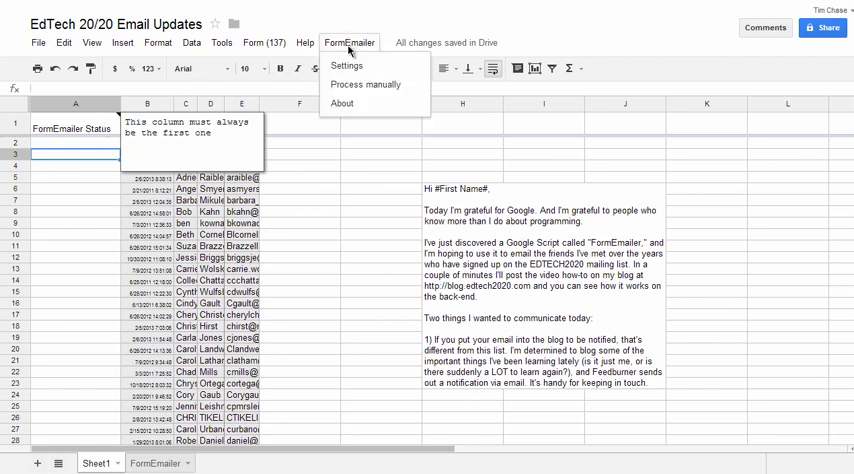
Step: Set the sender name to Tim Chase and the recipient to the #Email Address# placeholder
{"action": "left_click", "coordinate": [364, 84]}
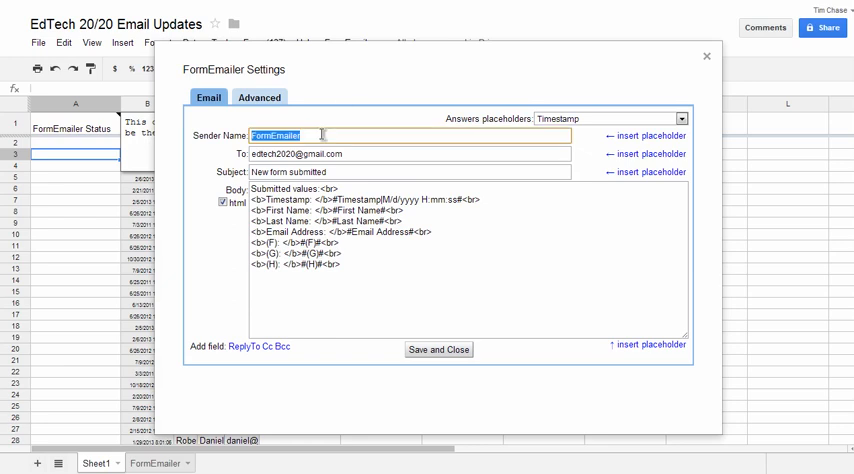
{"action": "type", "text": "Tim C"}
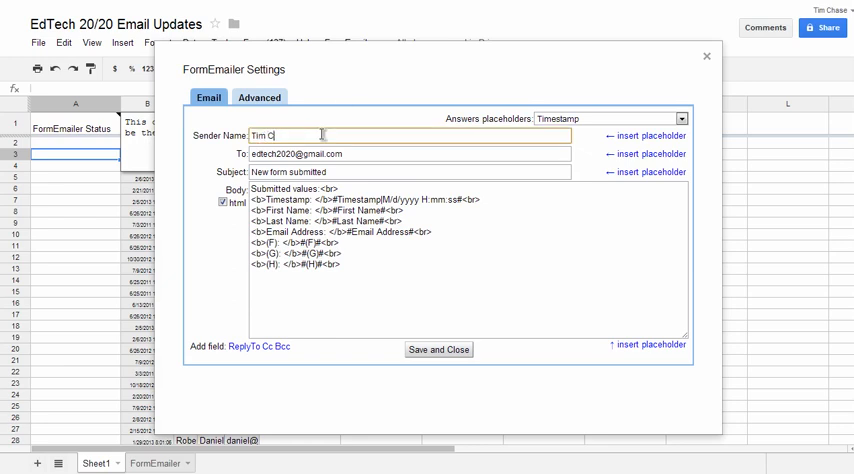
{"action": "type", "text": "hase"}
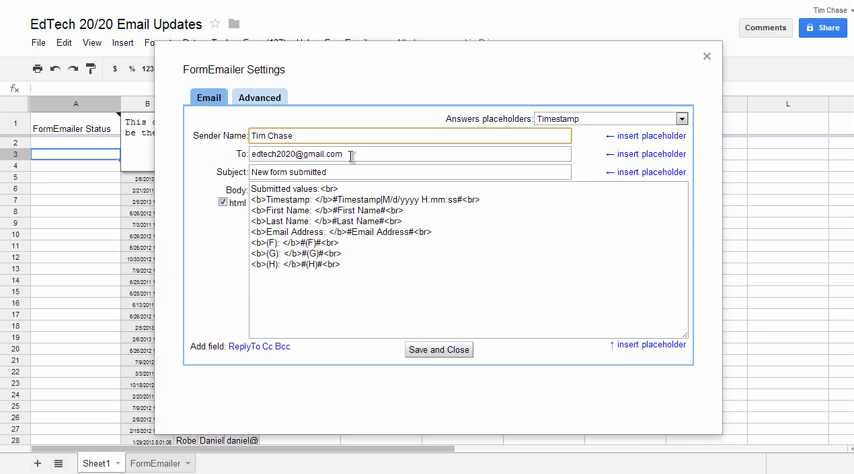
{"action": "triple_click", "coordinate": [304, 152]}
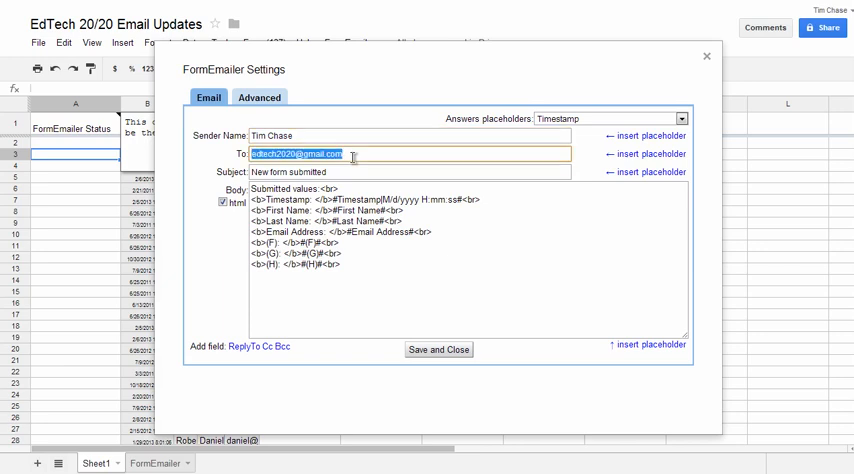
{"action": "key", "text": "Delete"}
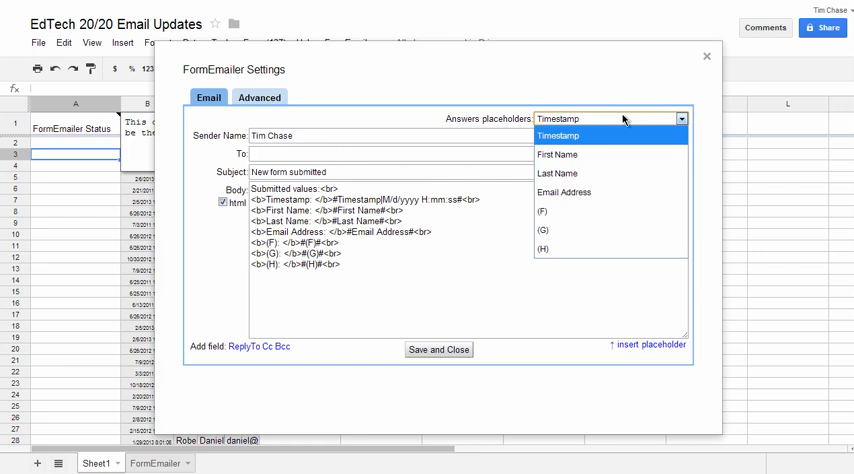
{"action": "left_click", "coordinate": [564, 192]}
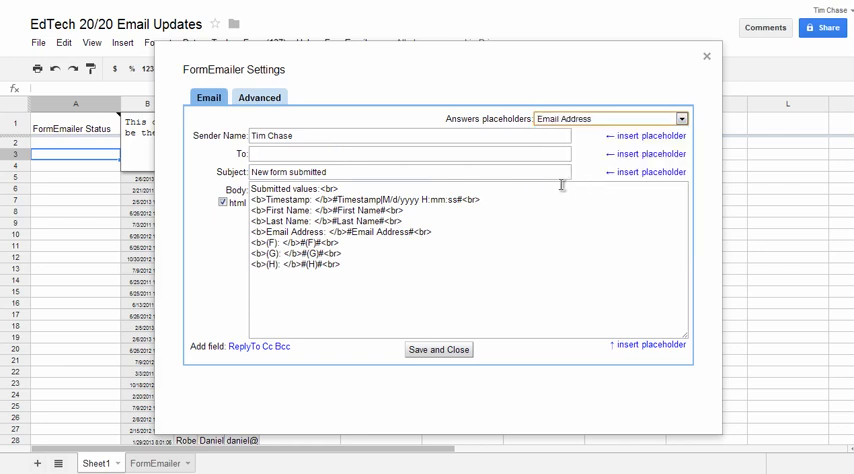
{"action": "mouse_move", "coordinate": [632, 156]}
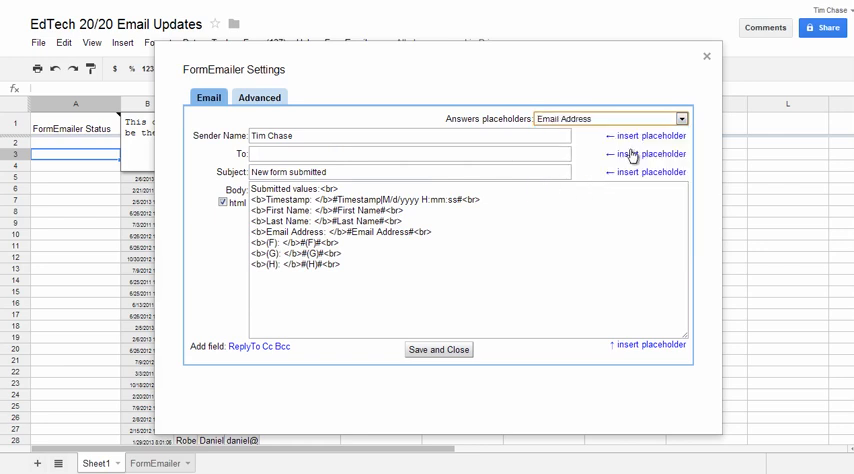
{"action": "left_click", "coordinate": [648, 152]}
{"action": "type", "text": "Hi from"}
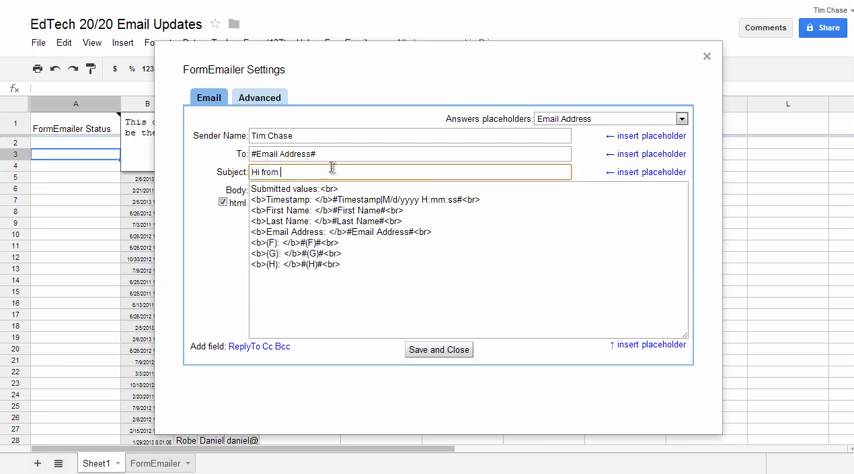
Step: Set the subject 'Hi from Tim Chase (edtech2020)', clear the default body and save the settings
{"action": "type", "text": "Tim Chase (edtech2020"}
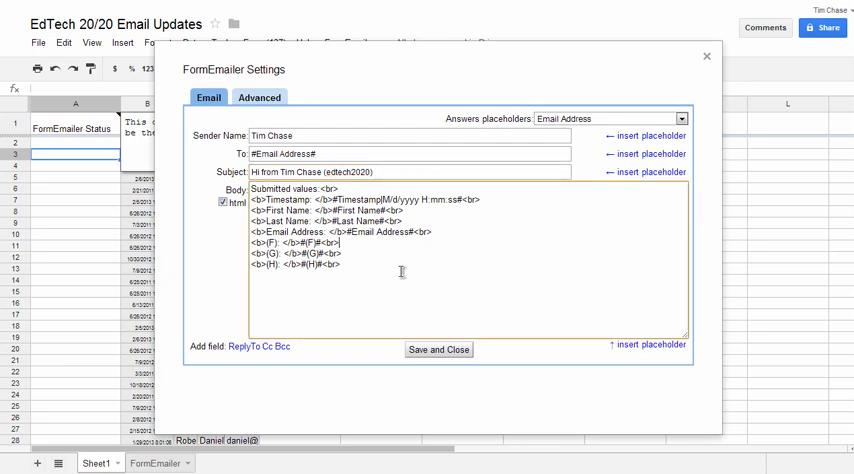
{"action": "key", "text": "ctrl+a"}
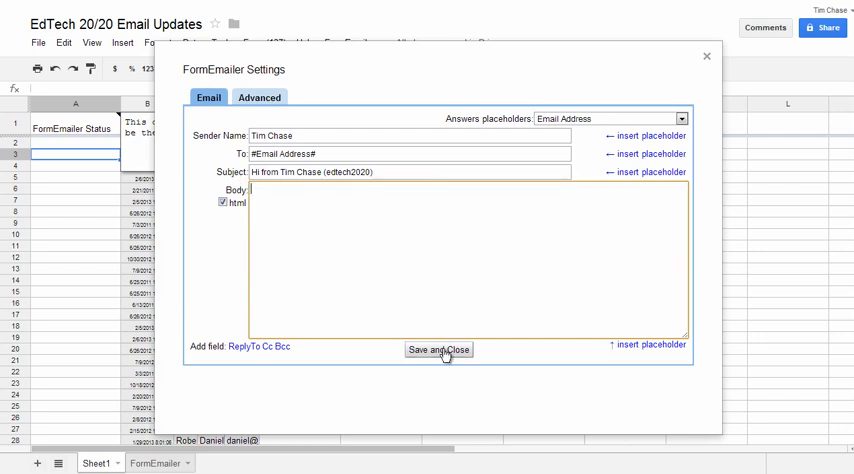
{"action": "left_click", "coordinate": [438, 348]}
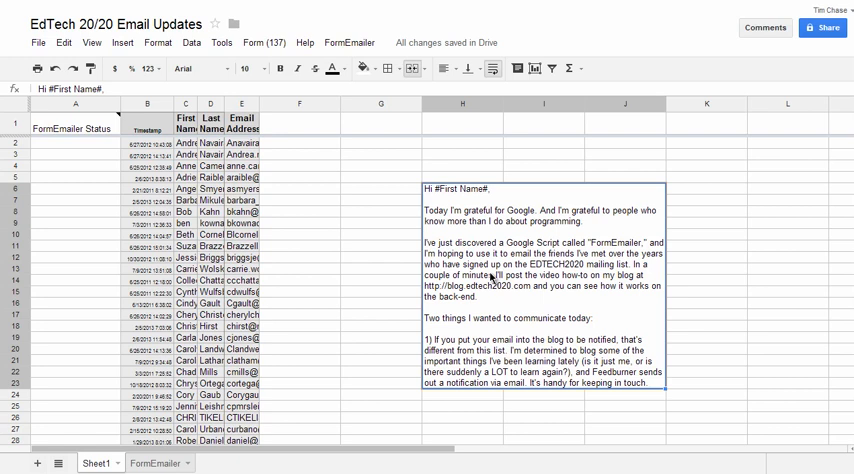
{"action": "mouse_move", "coordinate": [660, 84]}
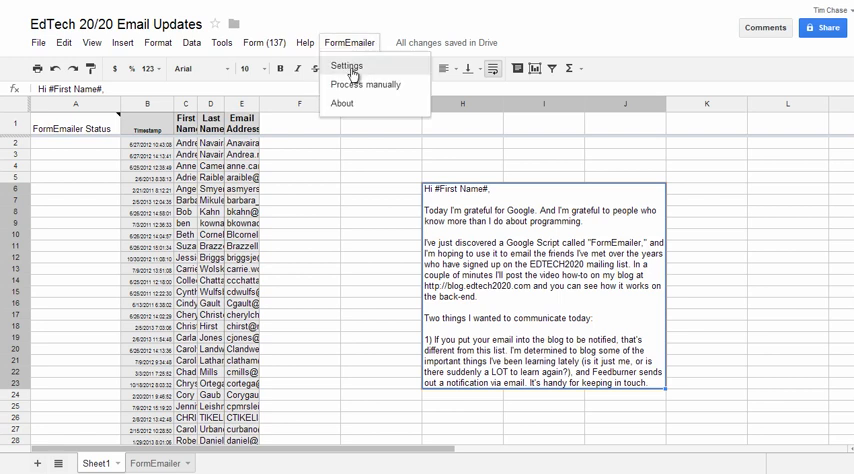
{"action": "mouse_move", "coordinate": [364, 84]}
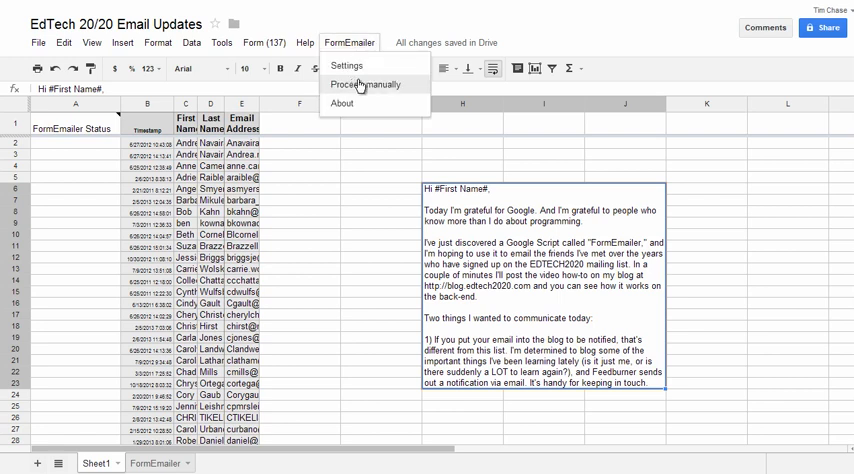
Step: Paste the update letter opening 'Hi #First Name#,' into the body, remove duplicated placeholders and save
{"action": "left_click", "coordinate": [366, 84]}
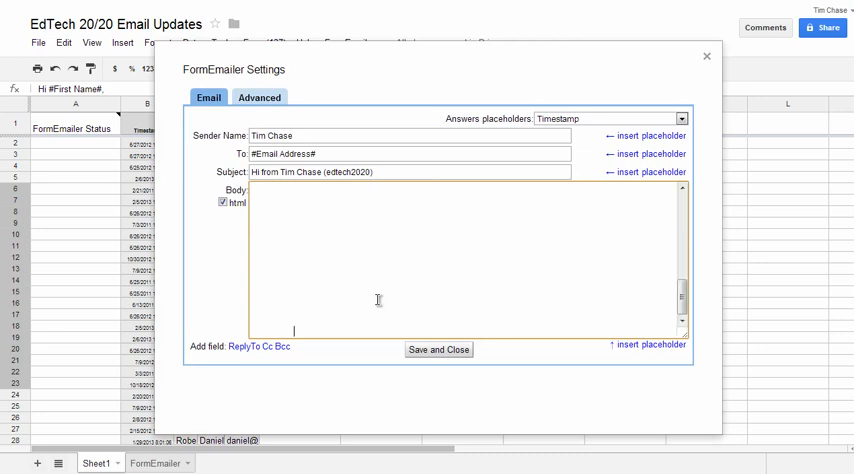
{"action": "left_click", "coordinate": [450, 260]}
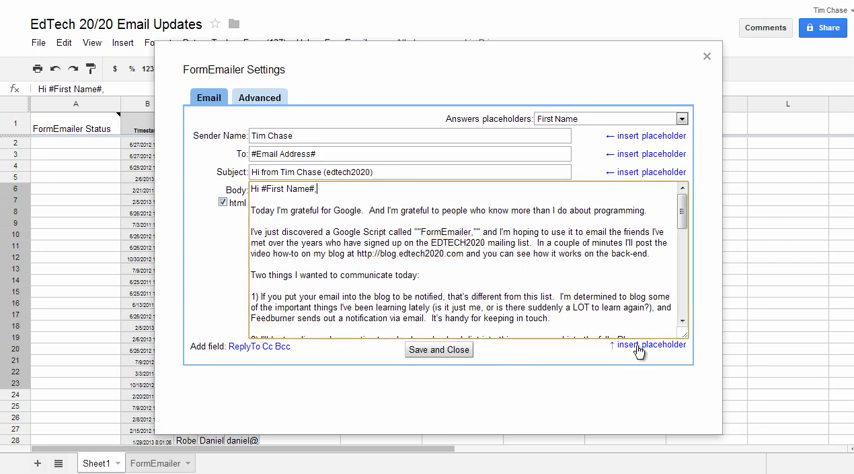
{"action": "scroll", "scroll_direction": "down", "scroll_amount": 3}
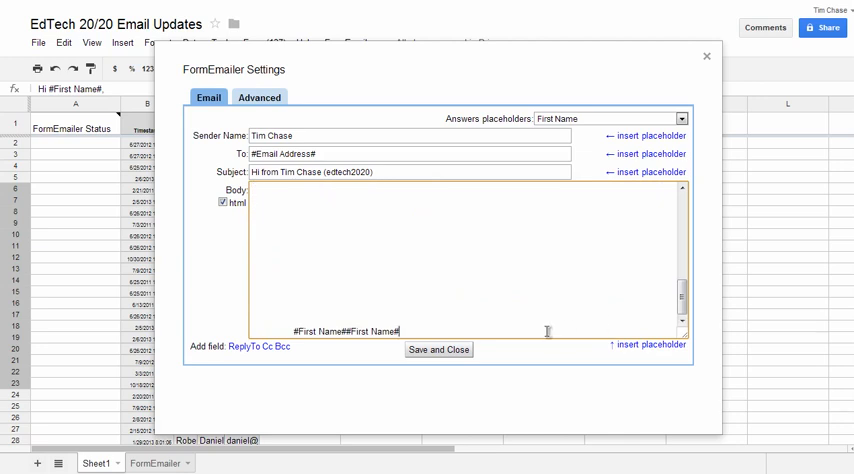
{"action": "key", "text": "Backspace"}
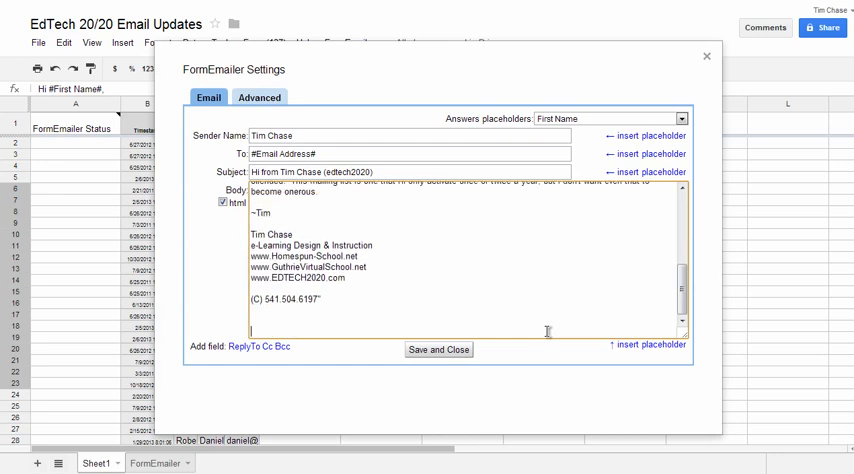
{"action": "scroll", "scroll_direction": "up", "scroll_amount": 3}
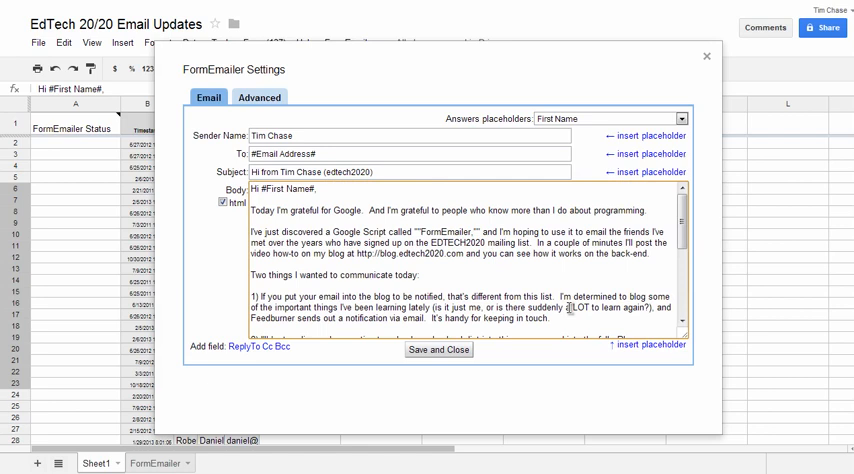
{"action": "mouse_move", "coordinate": [432, 200]}
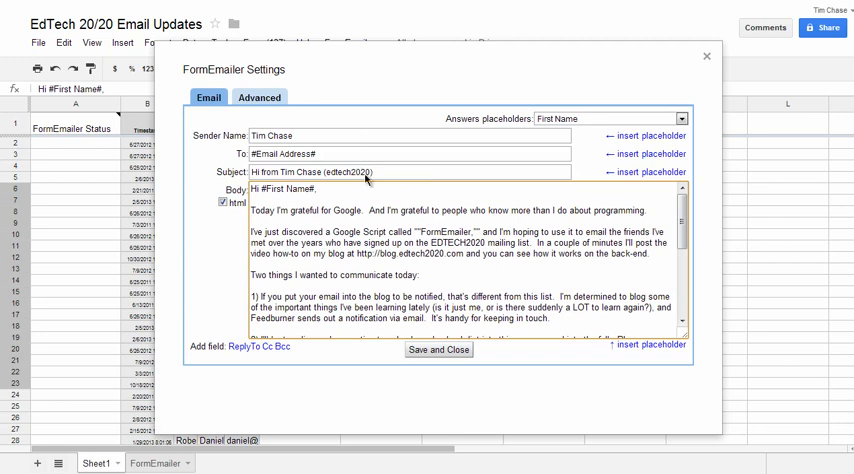
{"action": "scroll", "scroll_direction": "down", "scroll_amount": 3}
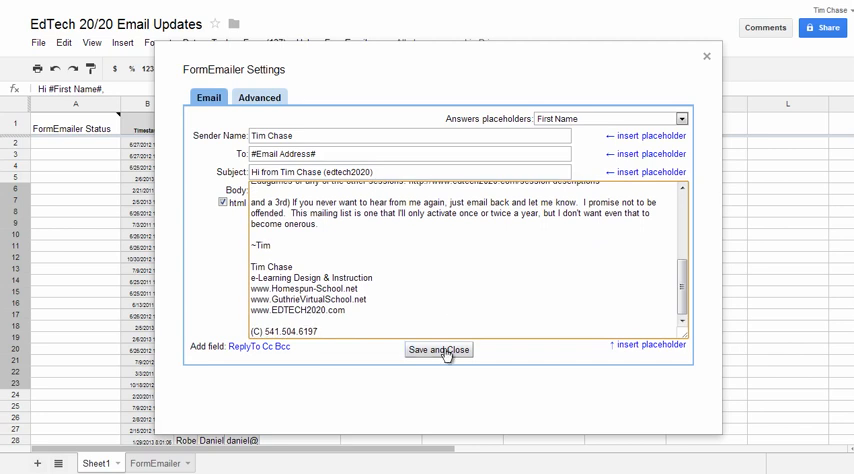
{"action": "left_click", "coordinate": [438, 348]}
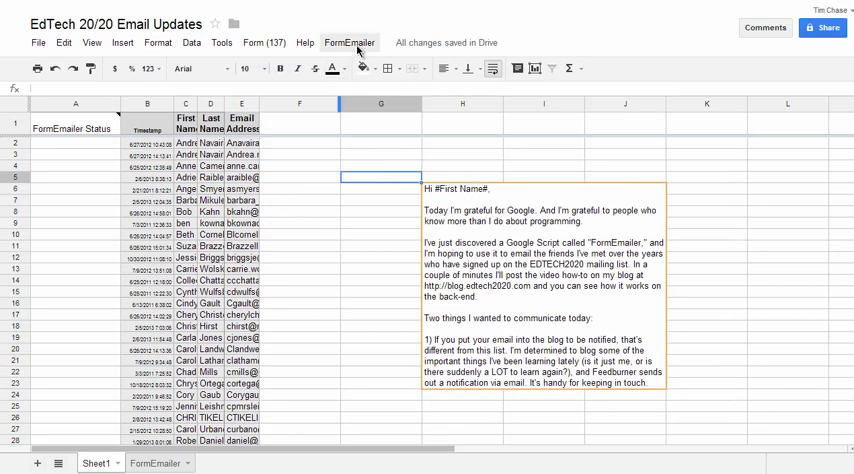
Step: Start FormEmailer's Process manually and enter line 21 at the prompt
{"action": "left_click", "coordinate": [348, 42]}
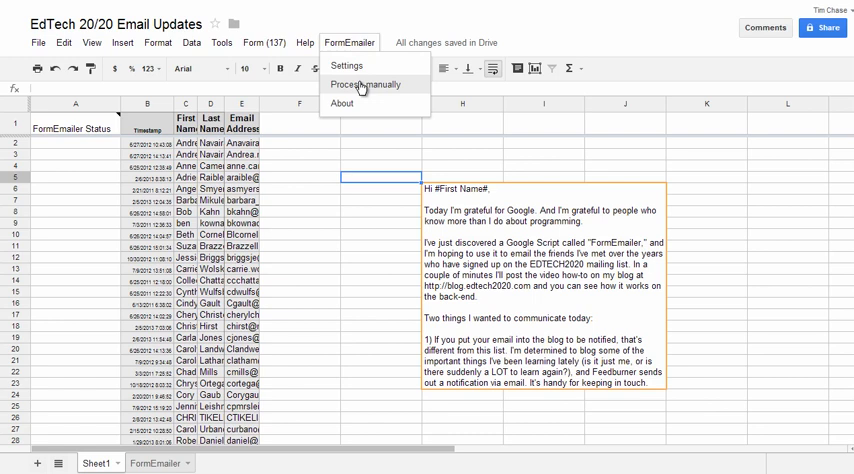
{"action": "left_click", "coordinate": [364, 84]}
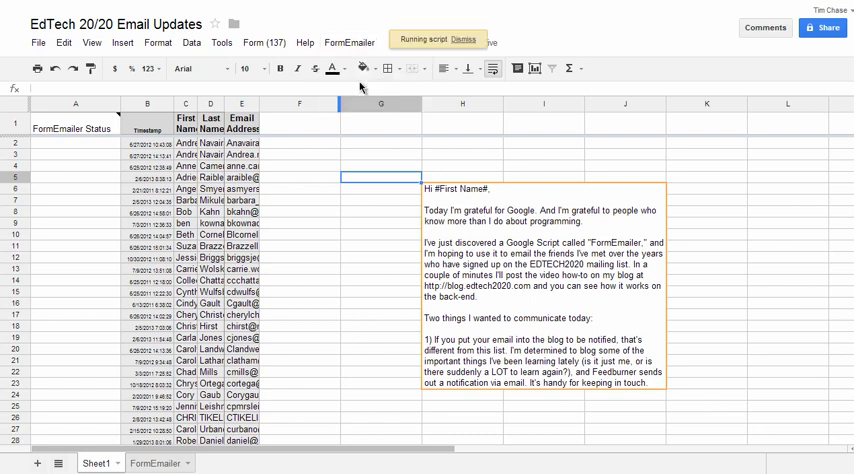
{"action": "left_click", "coordinate": [348, 42]}
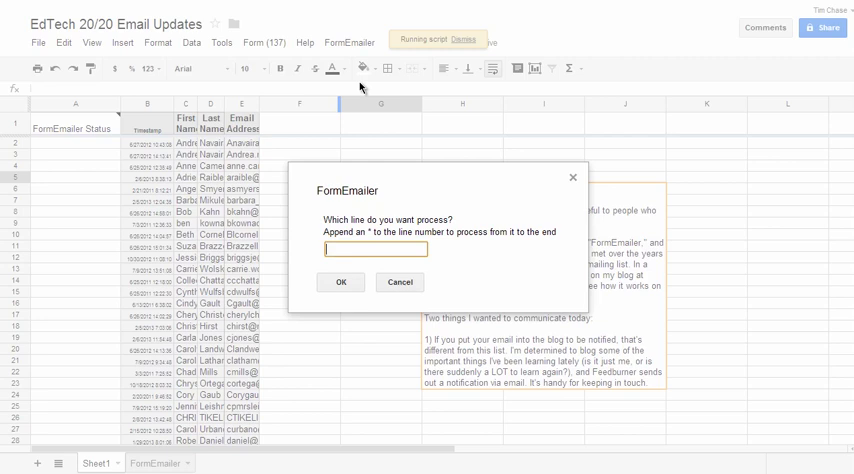
{"action": "type", "text": "21"}
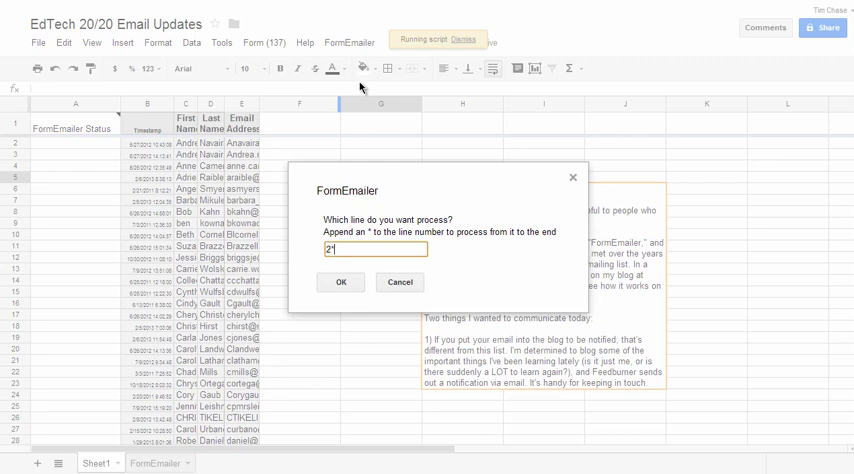